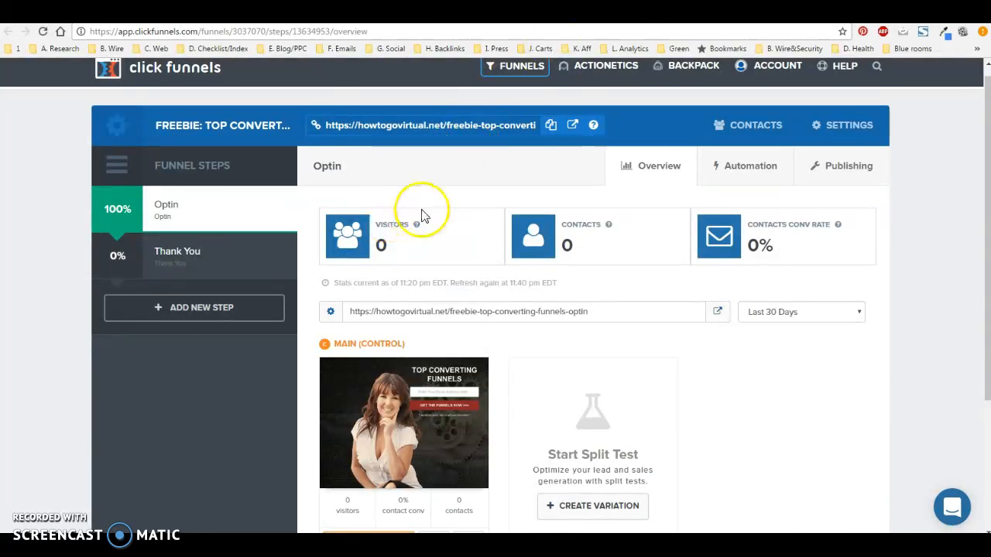
mouse_move(309, 345)
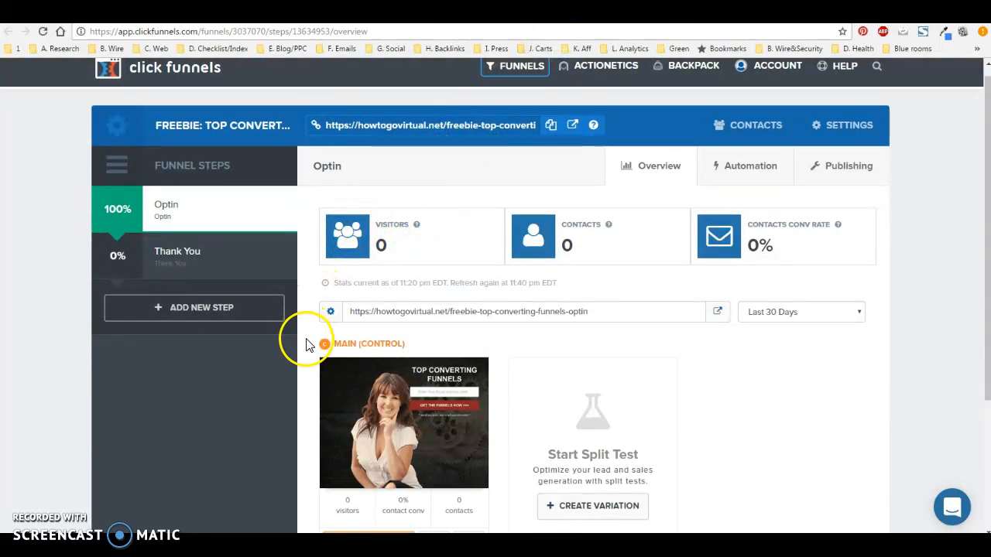
mouse_move(387, 387)
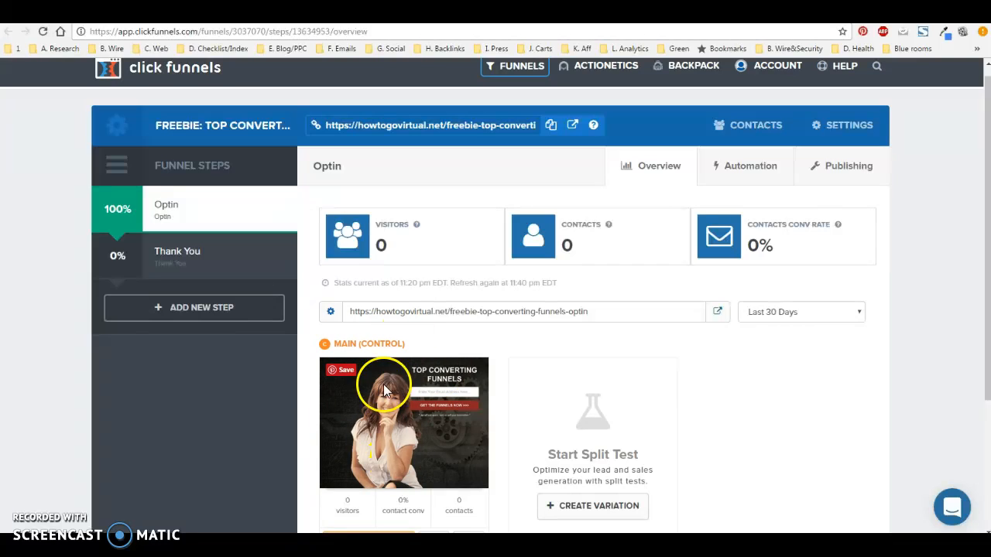
mouse_move(385, 451)
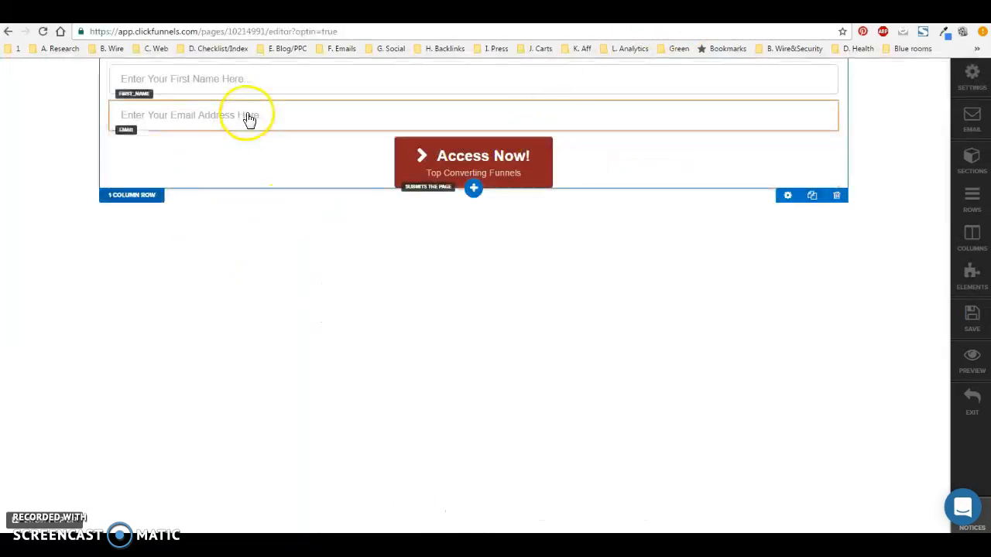
mouse_move(283, 122)
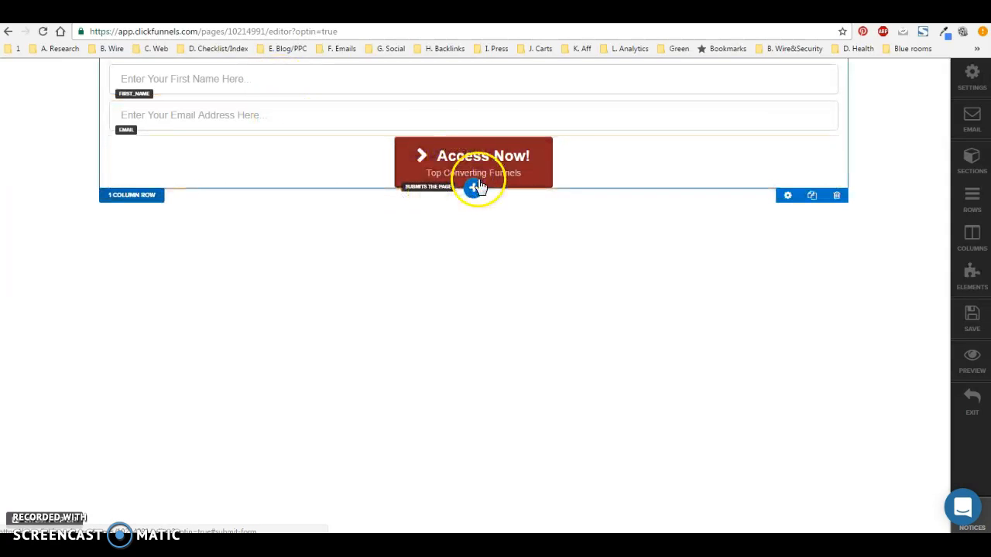
Step: Open the Optin page in the ClickFunnels editor to review the name, email and Access Now form
click(474, 163)
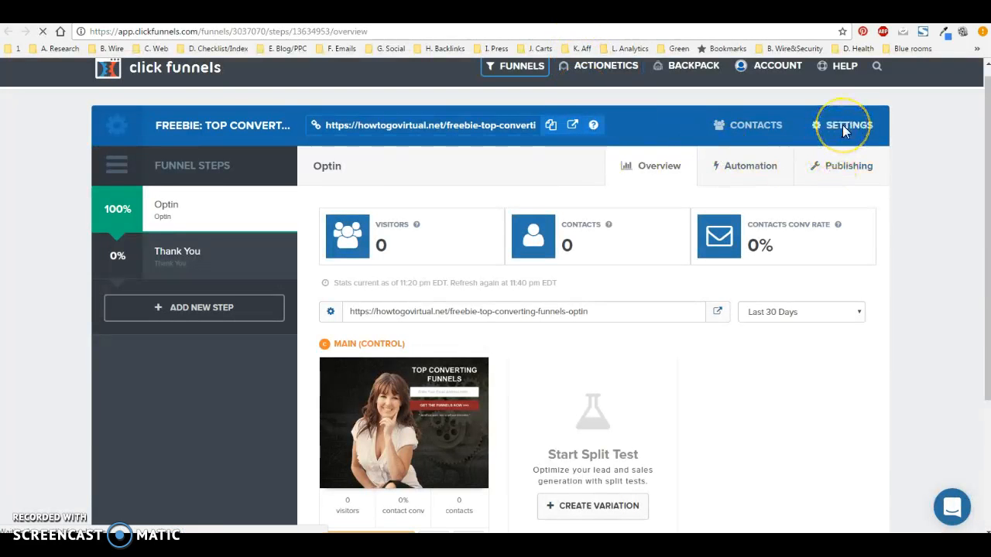
Step: Exit the page editor back to the freebie funnel's Optin step overview
click(848, 124)
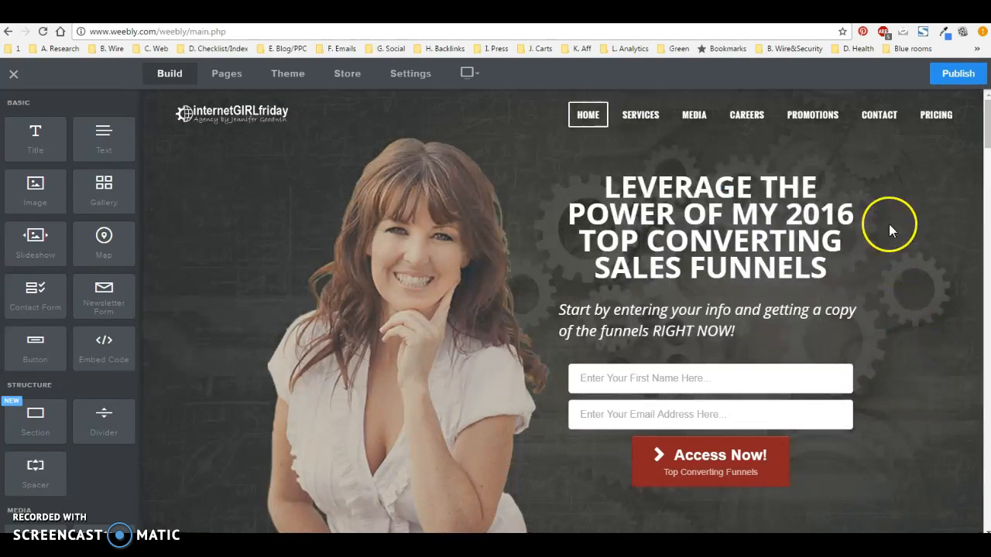
Step: Select the Weebly header signup form and open its custom HTML to show the ClickFunnels iframe code
click(710, 397)
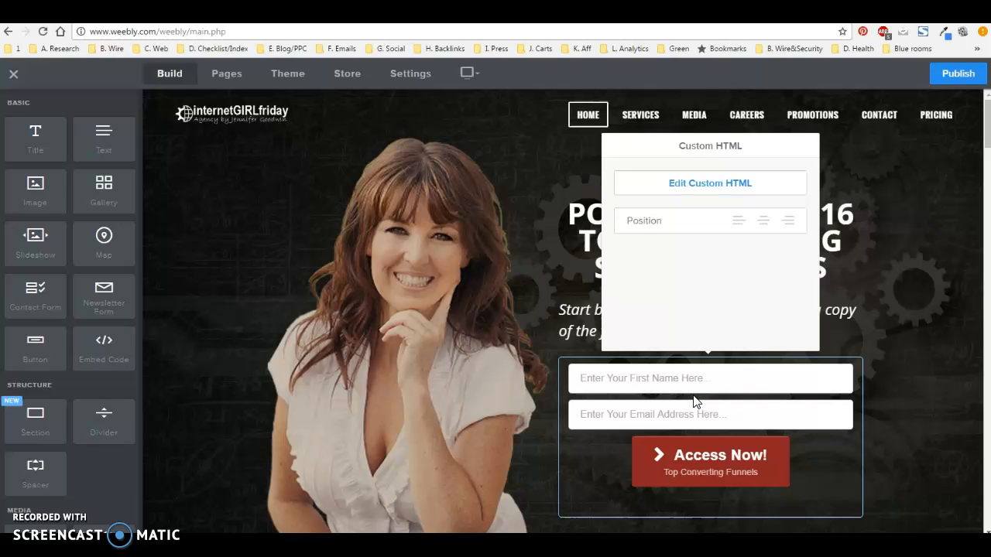
click(710, 182)
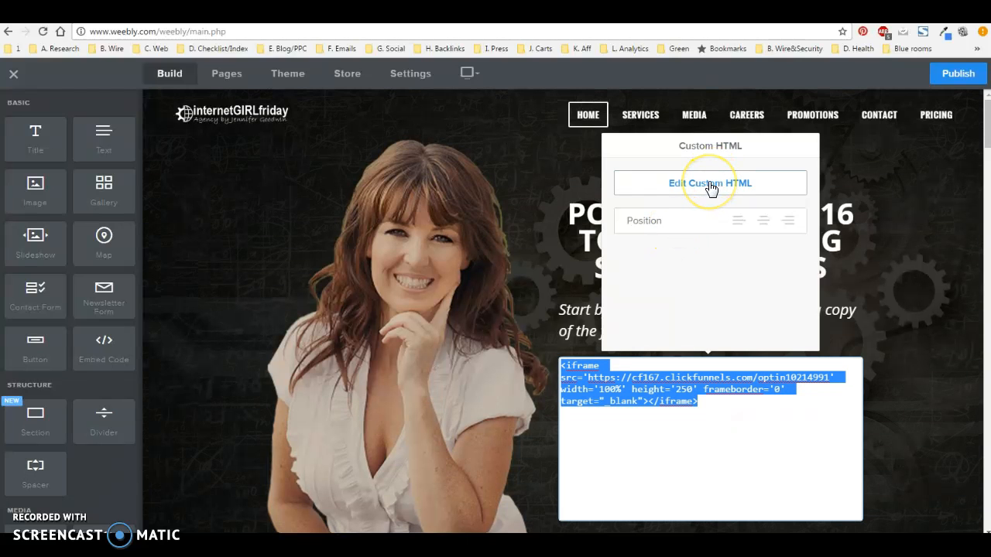